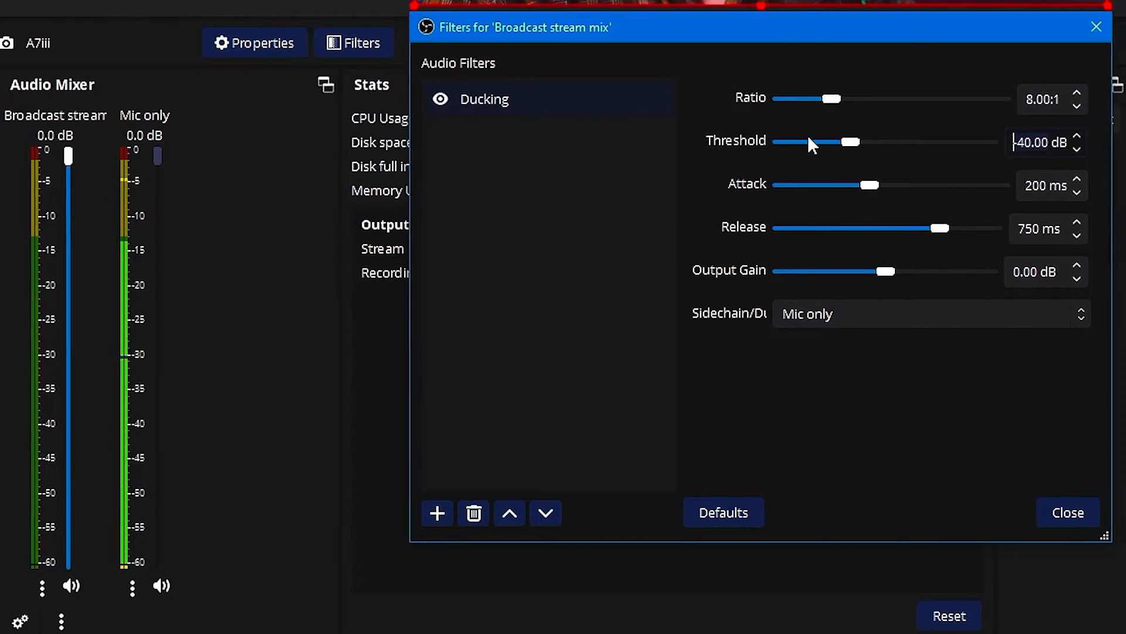
Close the Filters dialog for 'Broadcast stream mix' and return to the main OBS view.
click(1068, 513)
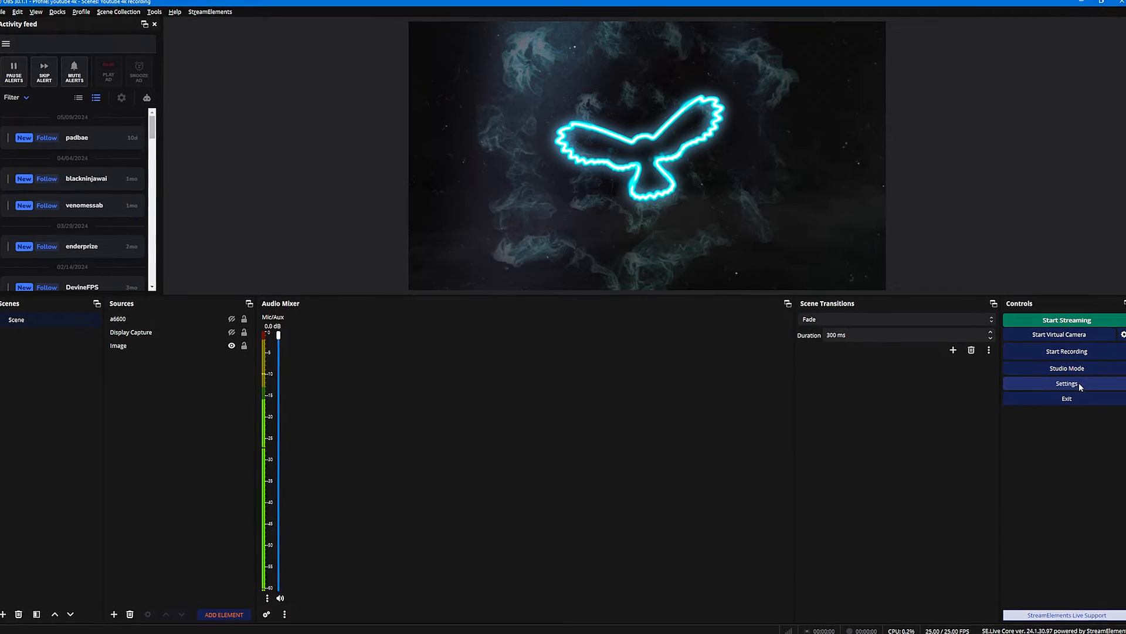
Set the global Mic/Auxiliary Audio device from Wave Link Stream to Disabled and save.
click(1067, 382)
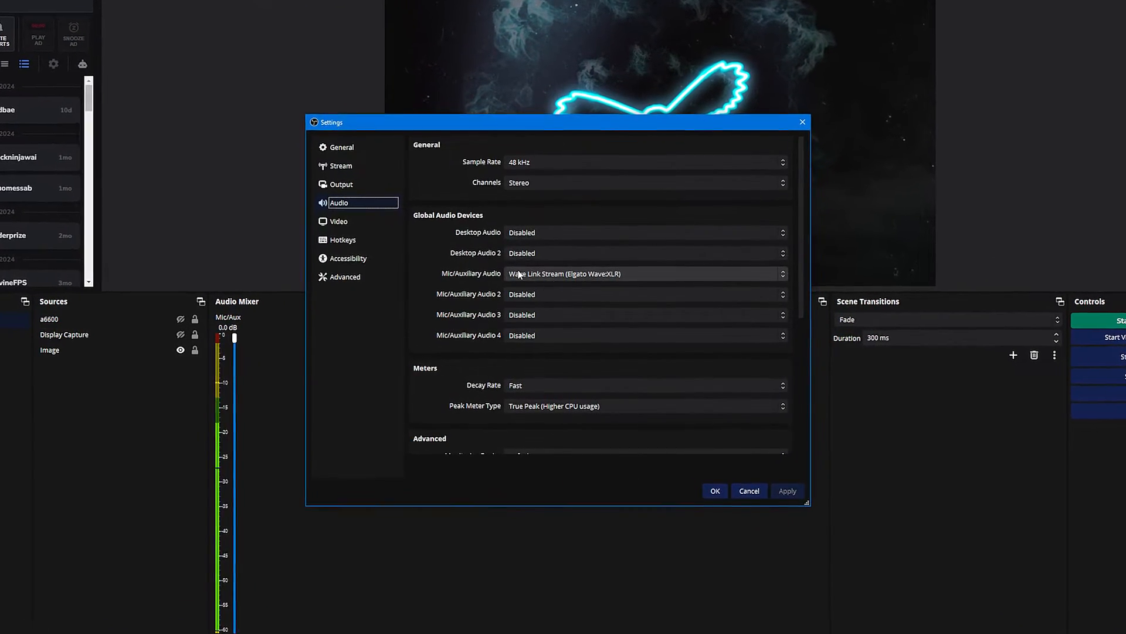
click(645, 274)
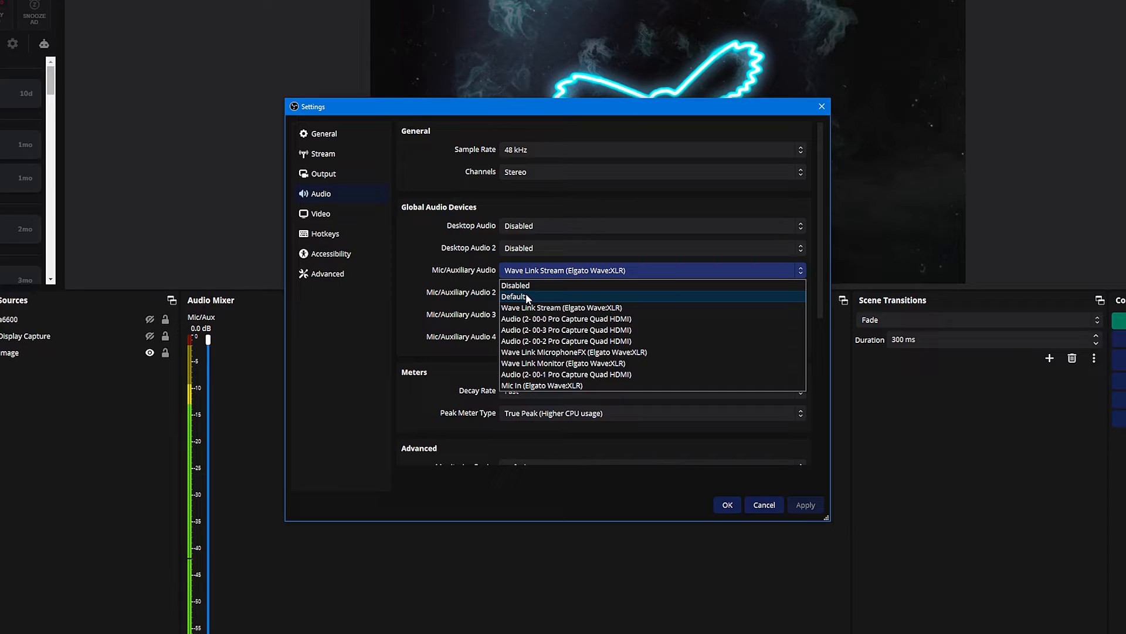
click(514, 285)
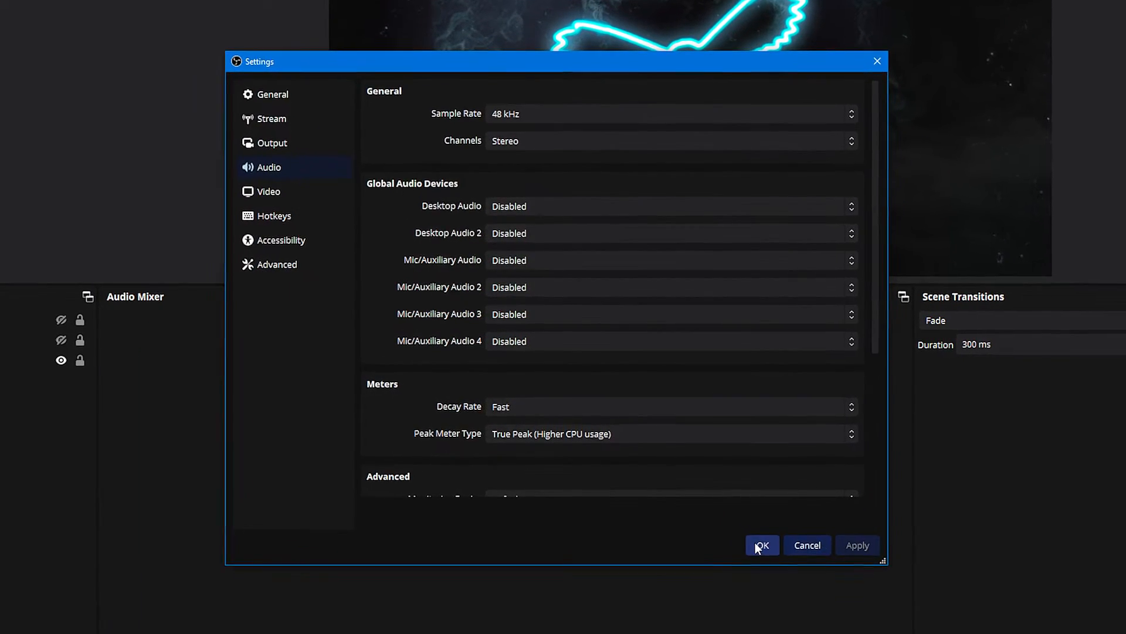
click(761, 544)
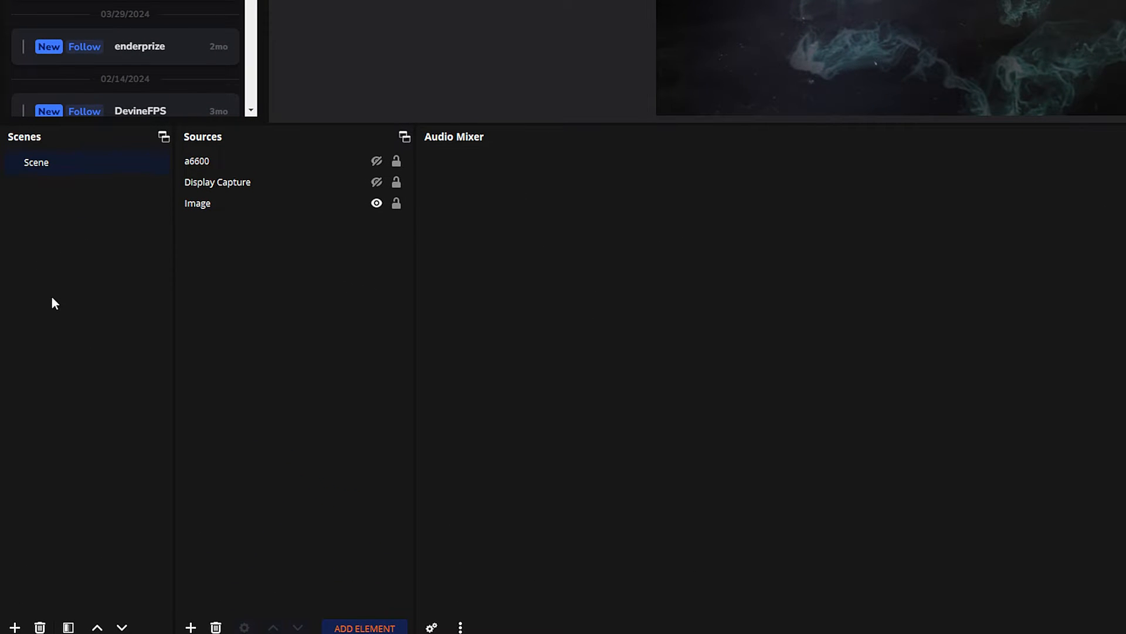
Create a new empty scene named 'Audio'.
click(14, 627)
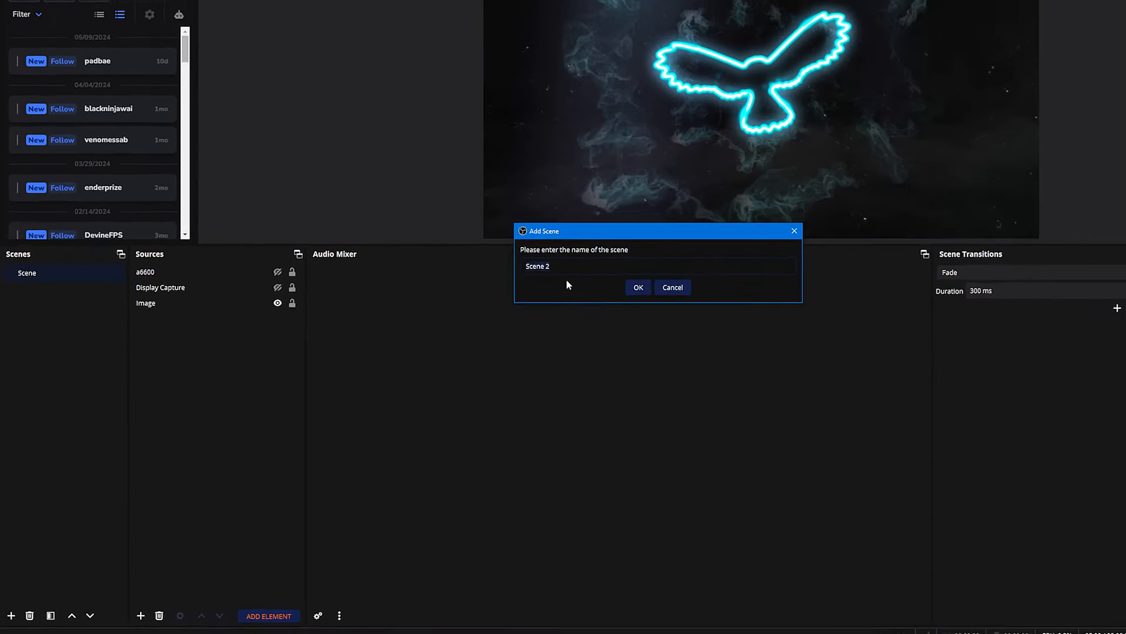
text(Audio)
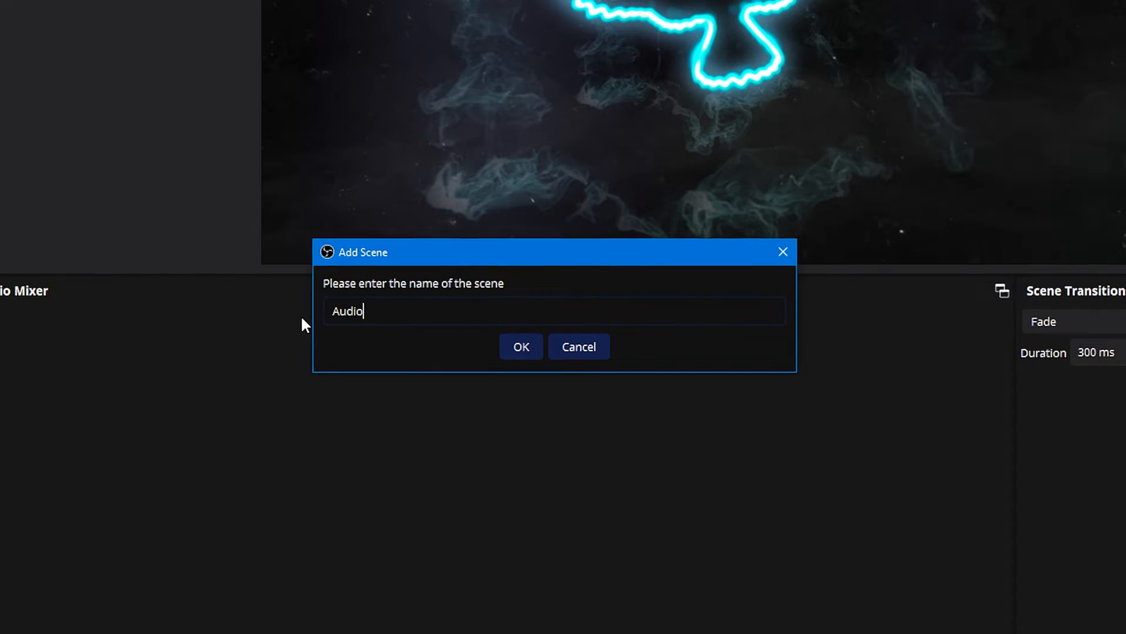
click(521, 346)
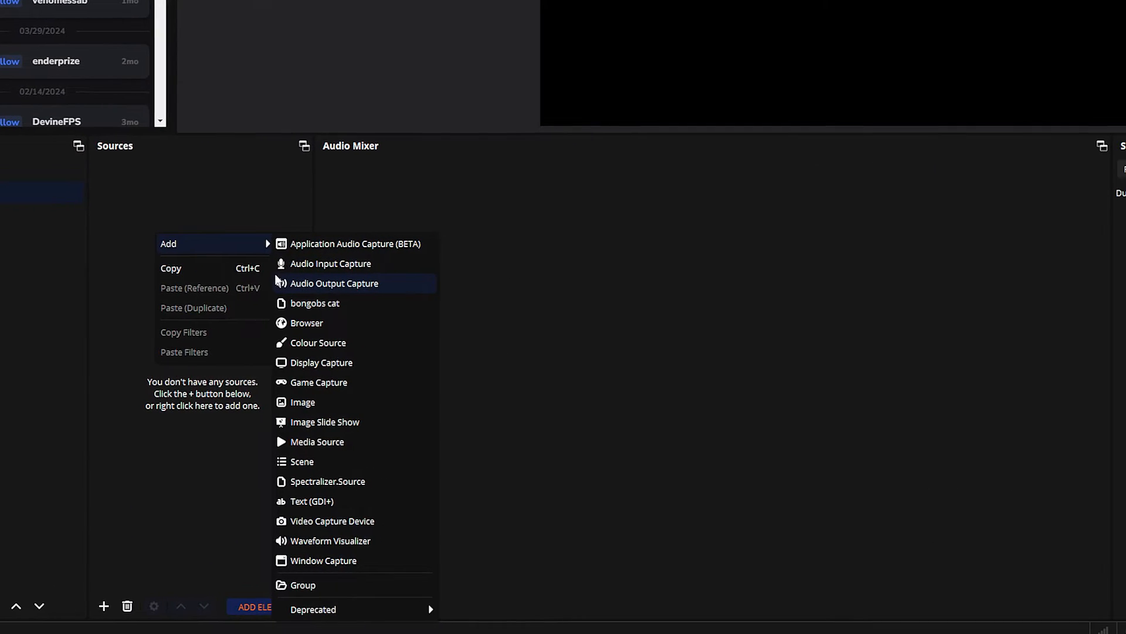
Add an Audio Output Capture source 'b' capturing the Wave Link Browser channel.
click(335, 283)
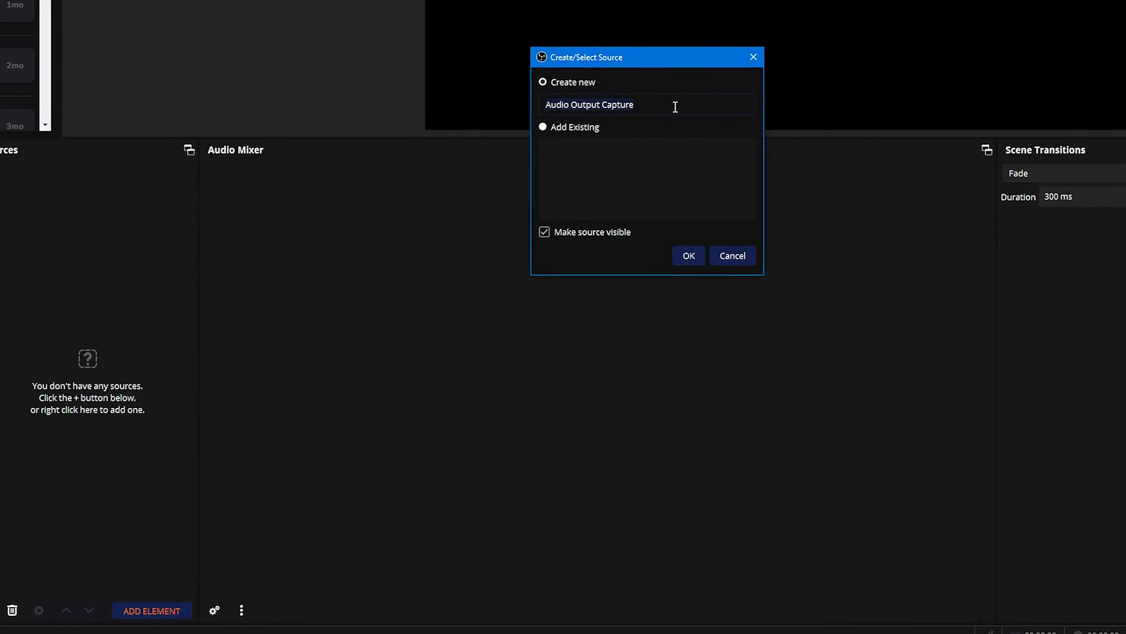
text(b)
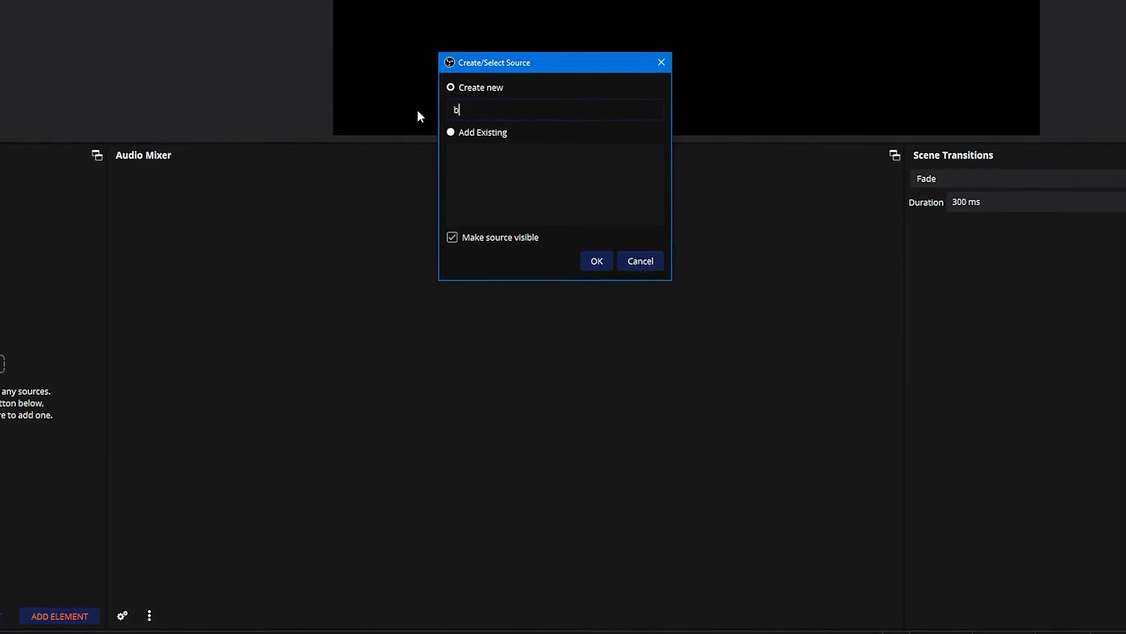
click(596, 260)
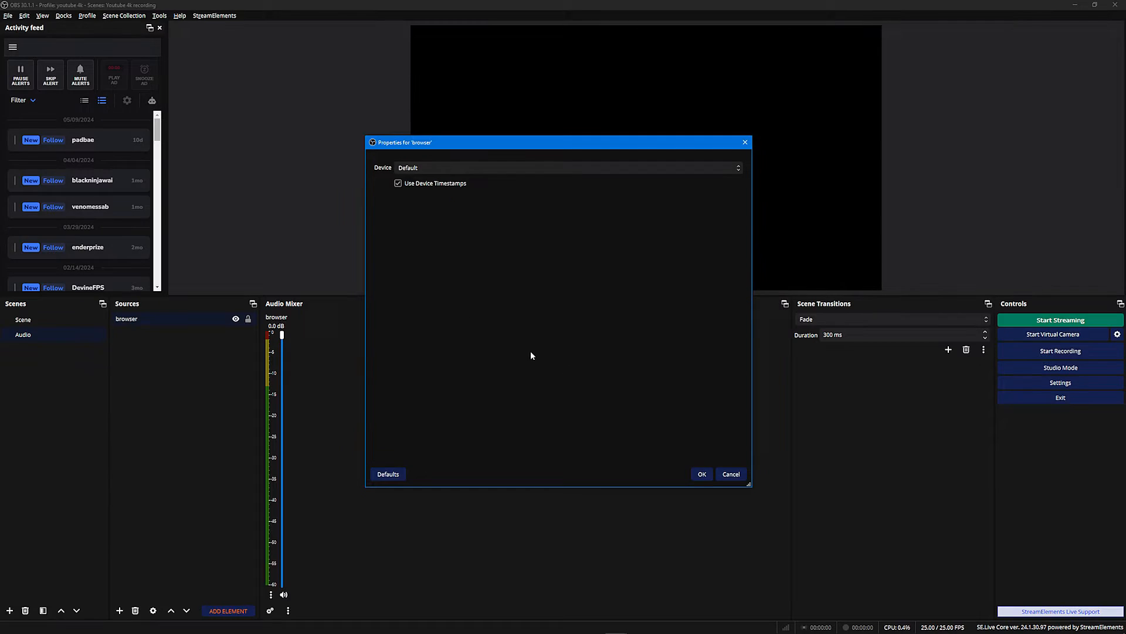
click(568, 168)
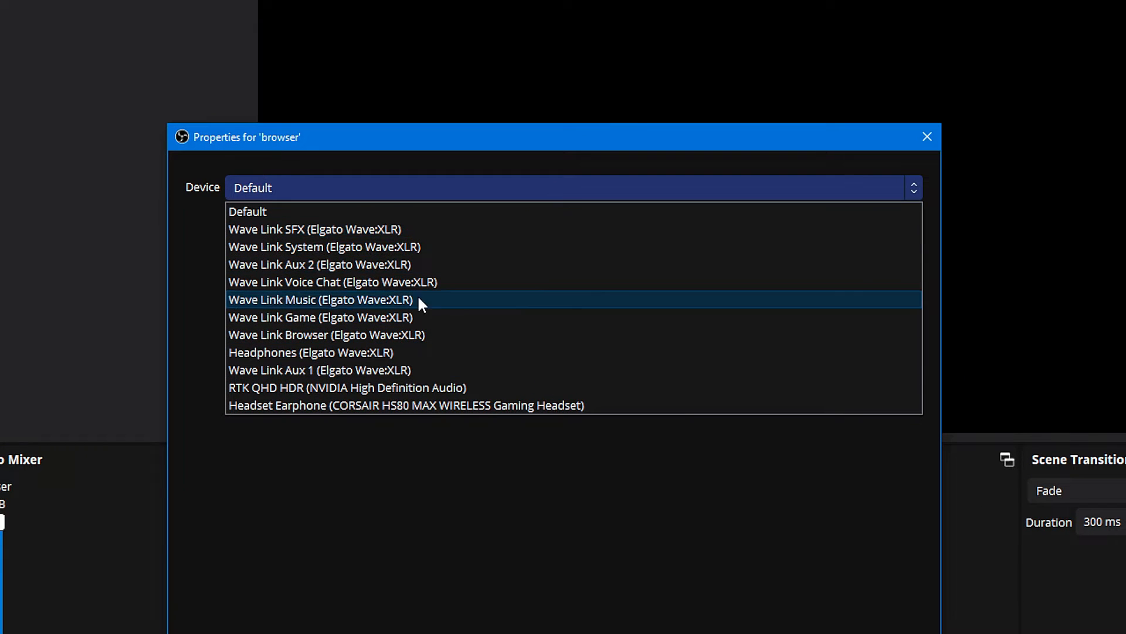
mouse_move(307, 308)
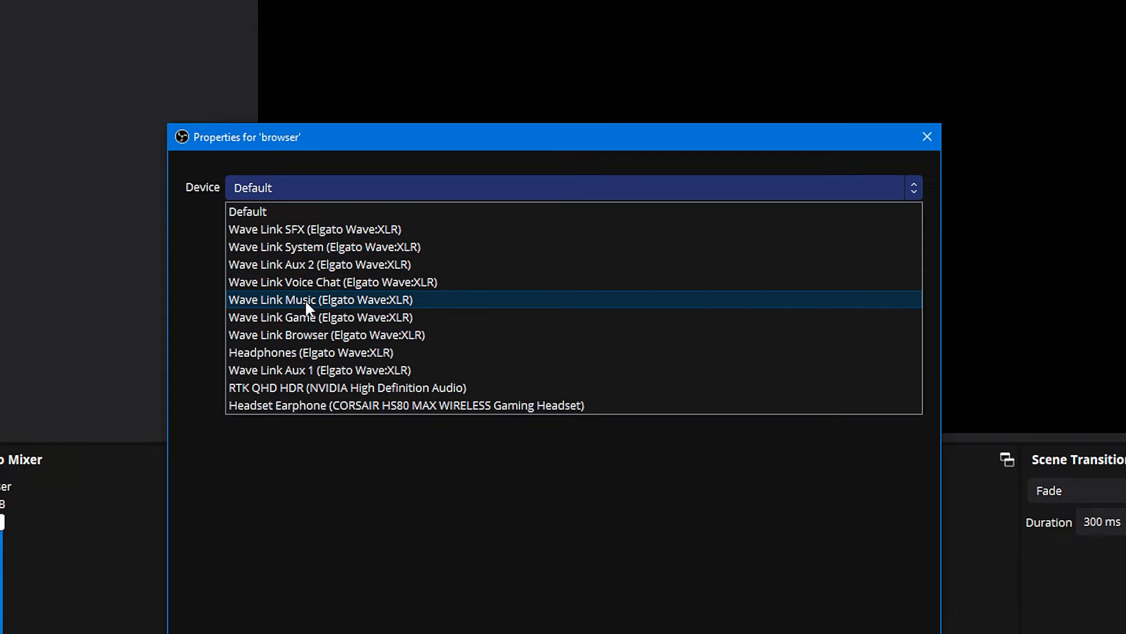
mouse_move(309, 334)
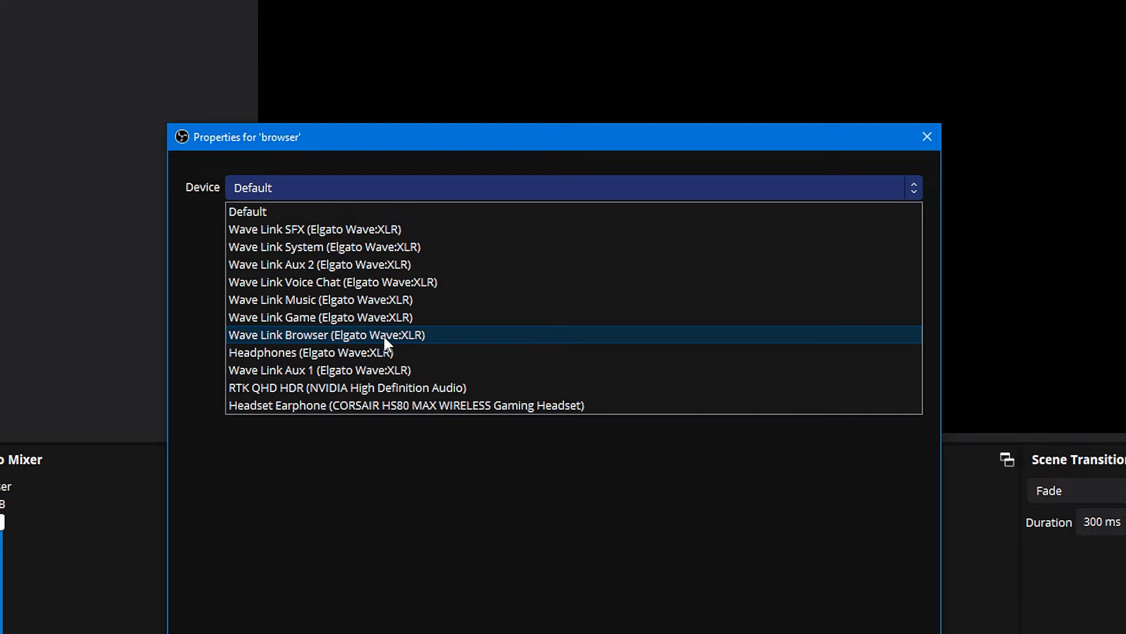
click(927, 136)
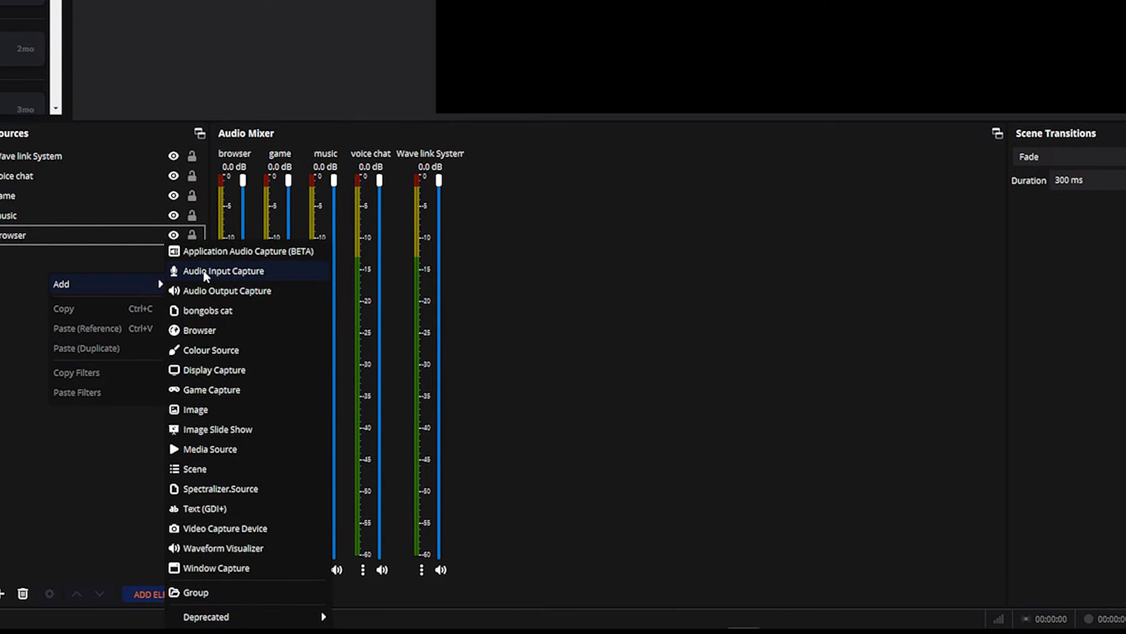
Add an Audio Input Capture source 'mic' and list its Elgato Wave:XLR input devices.
click(223, 271)
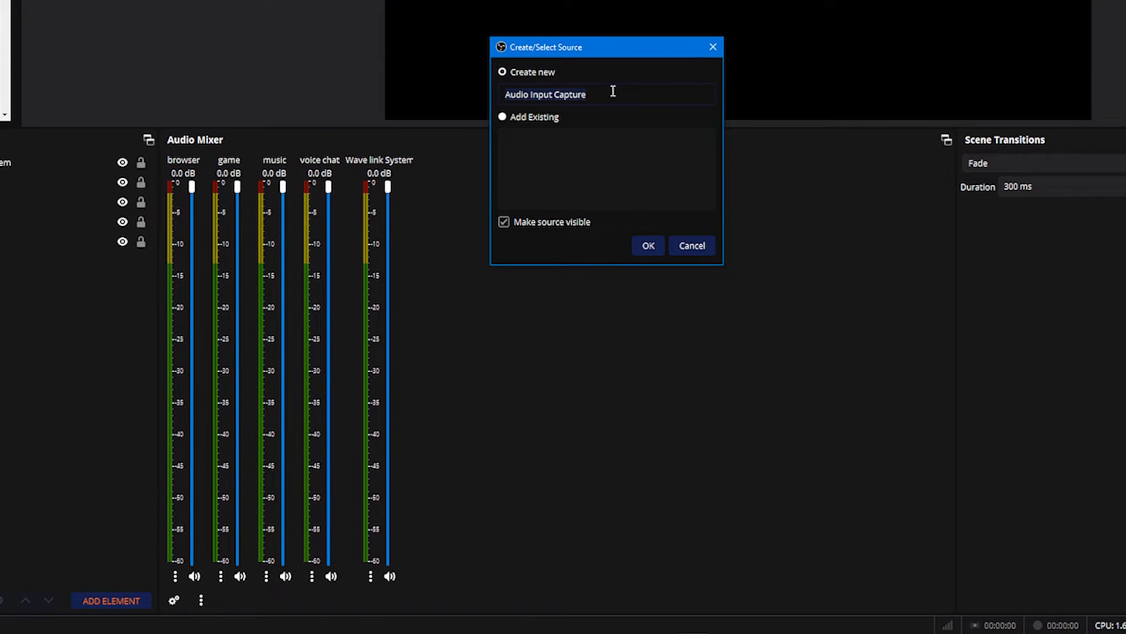
click(647, 245)
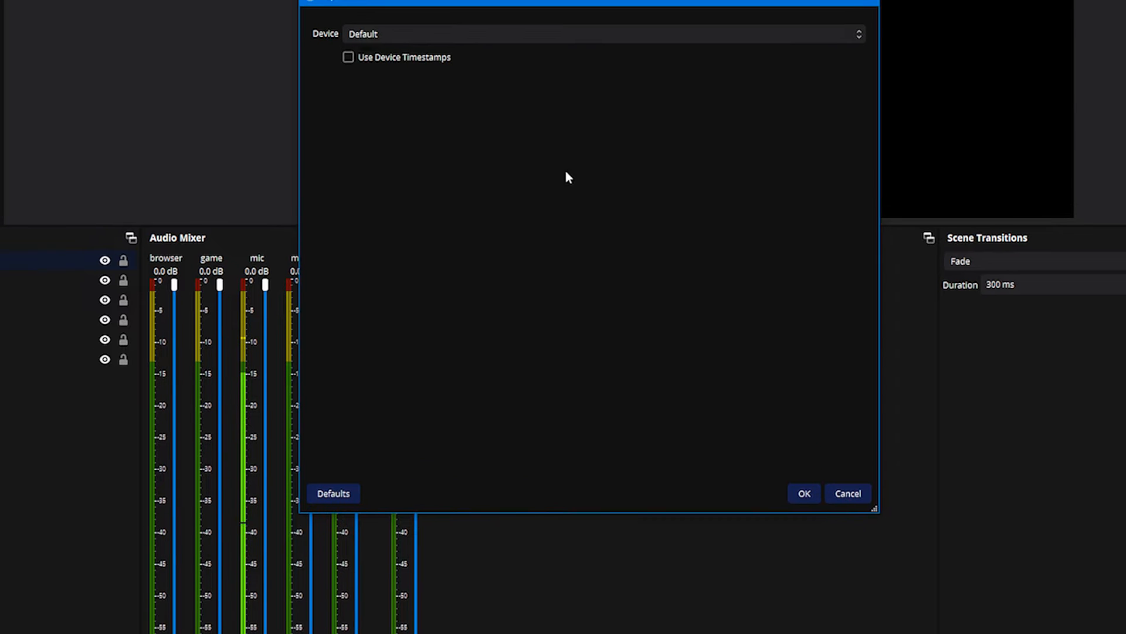
click(603, 77)
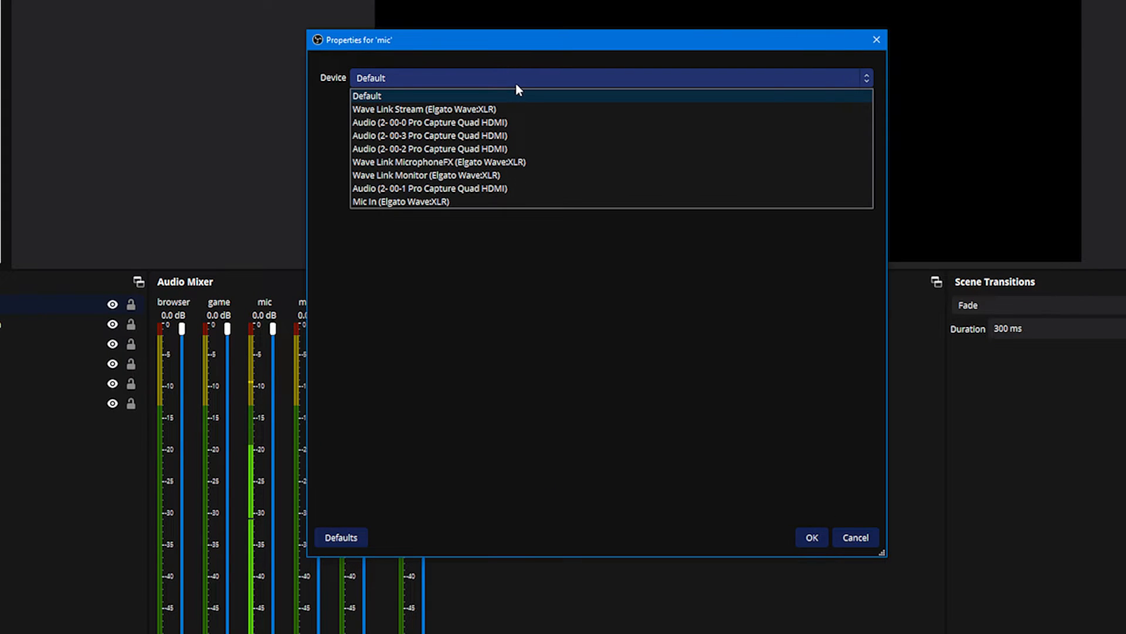
mouse_move(449, 161)
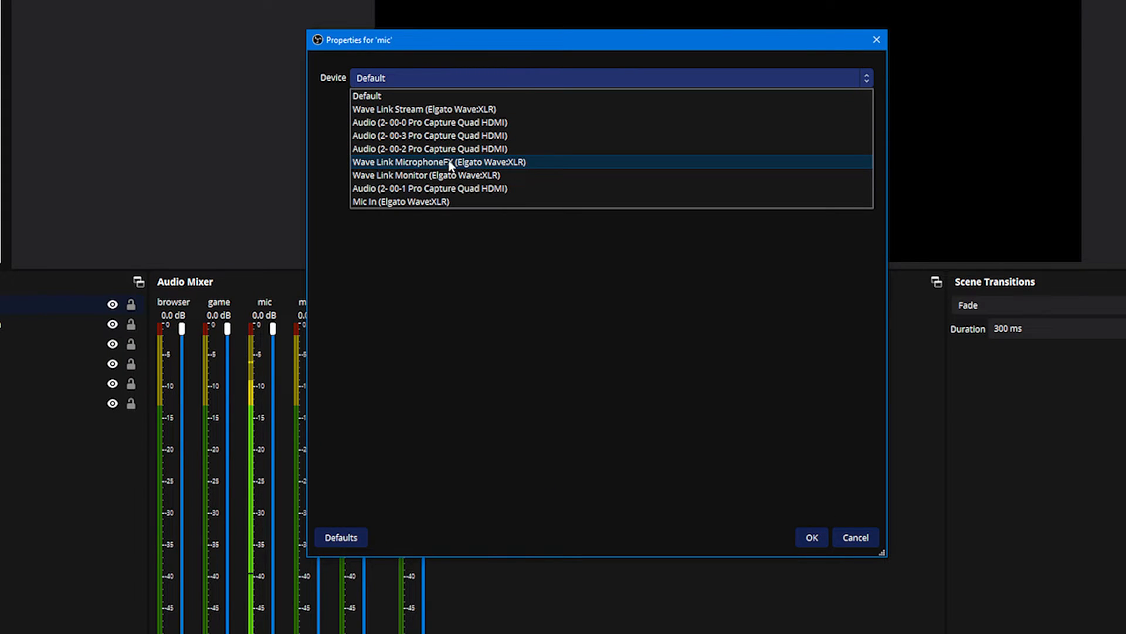
mouse_move(577, 165)
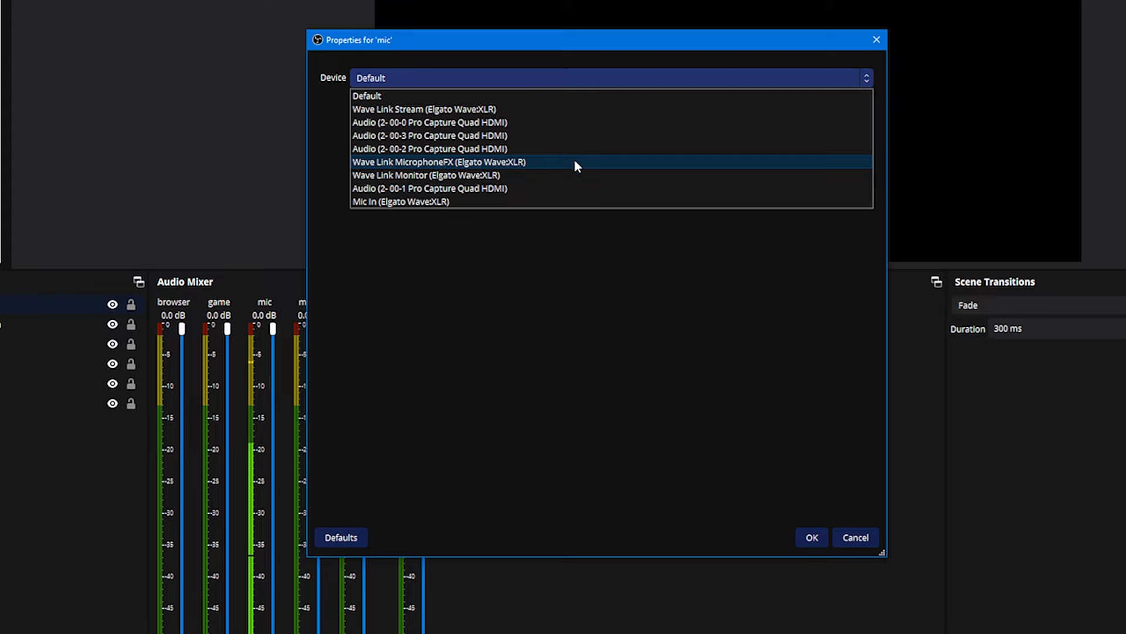
mouse_move(567, 164)
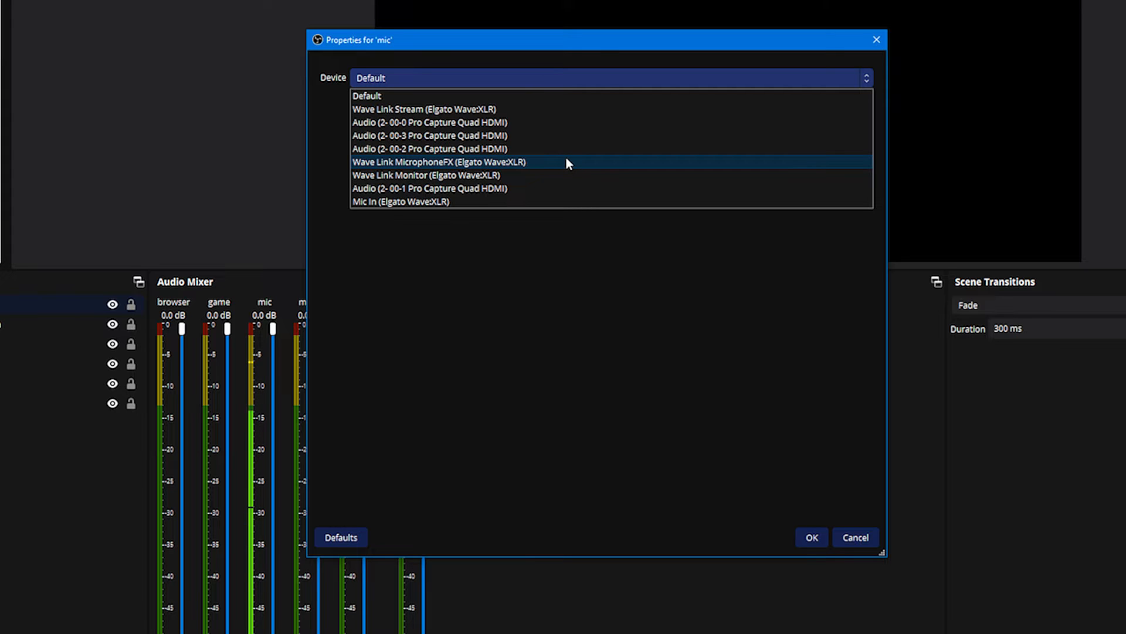
mouse_move(399, 201)
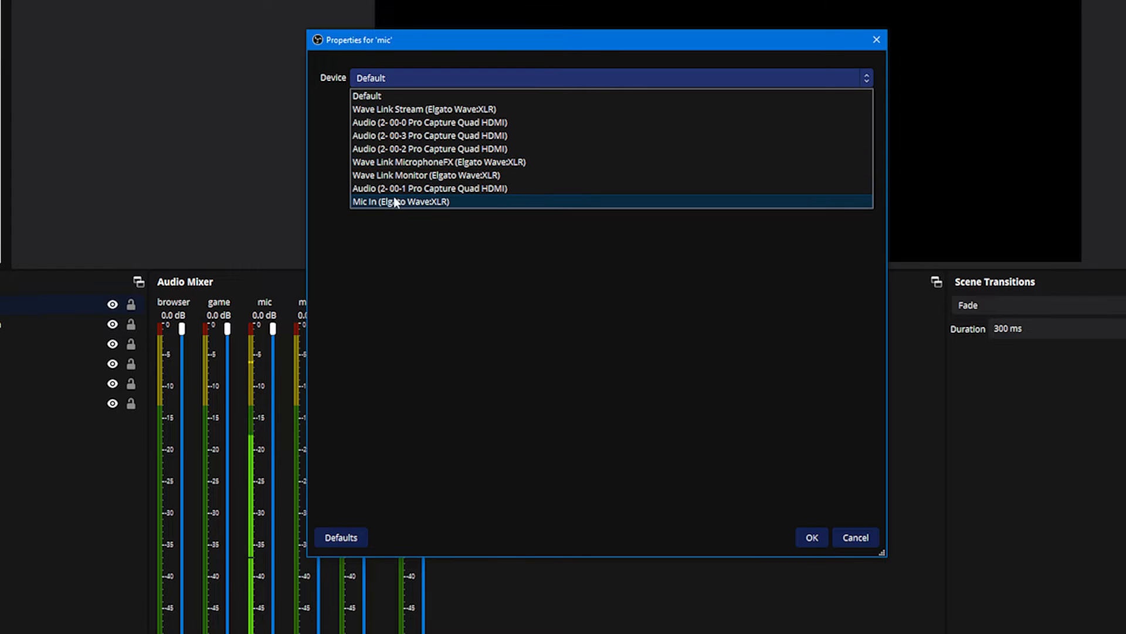
mouse_move(394, 202)
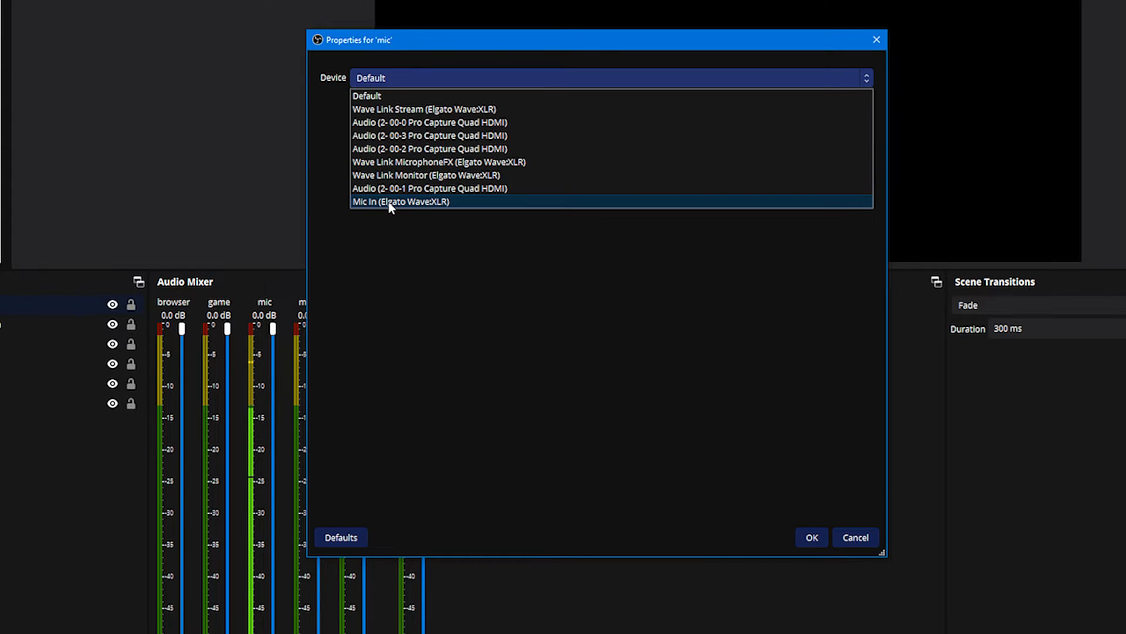
mouse_move(406, 162)
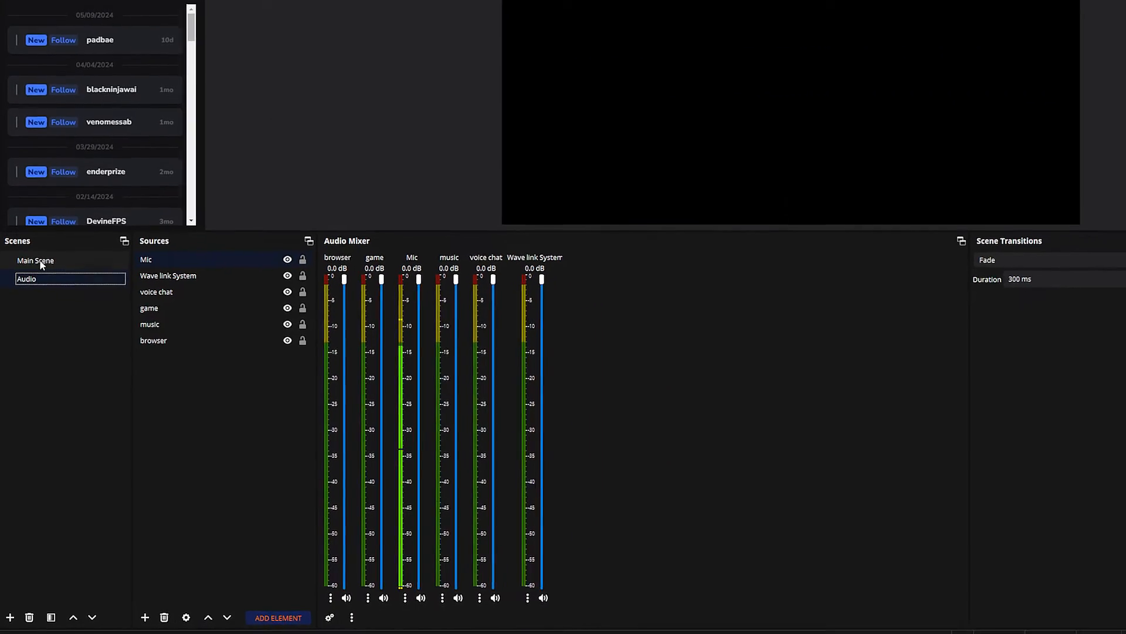
Nest the existing Audio scene as a source inside Main Scene.
click(35, 261)
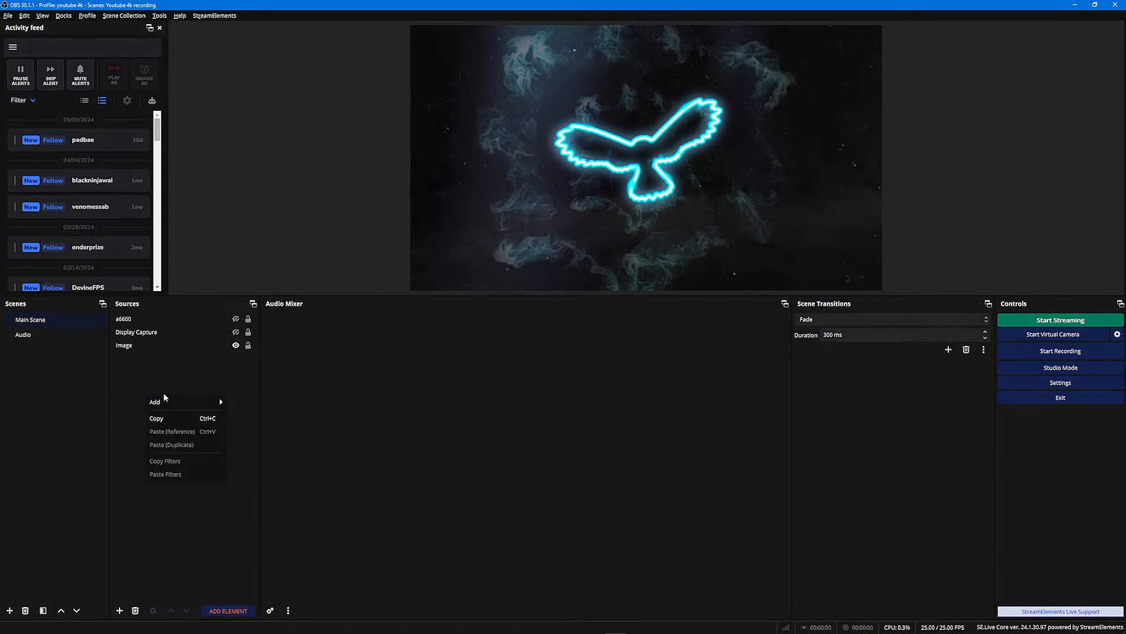
mouse_move(155, 402)
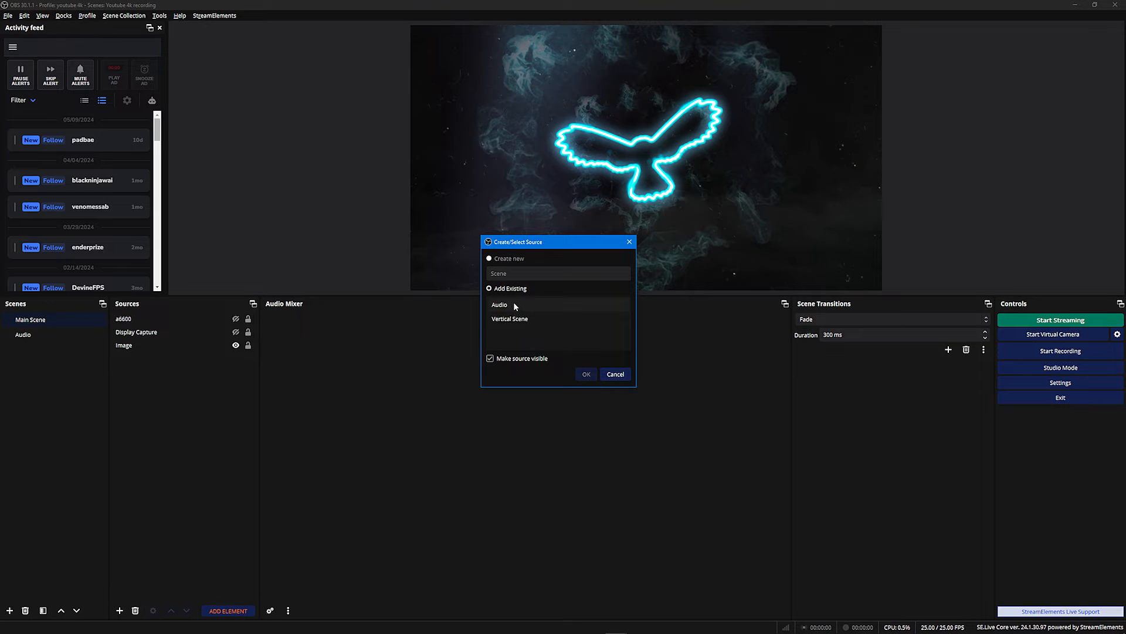
click(499, 304)
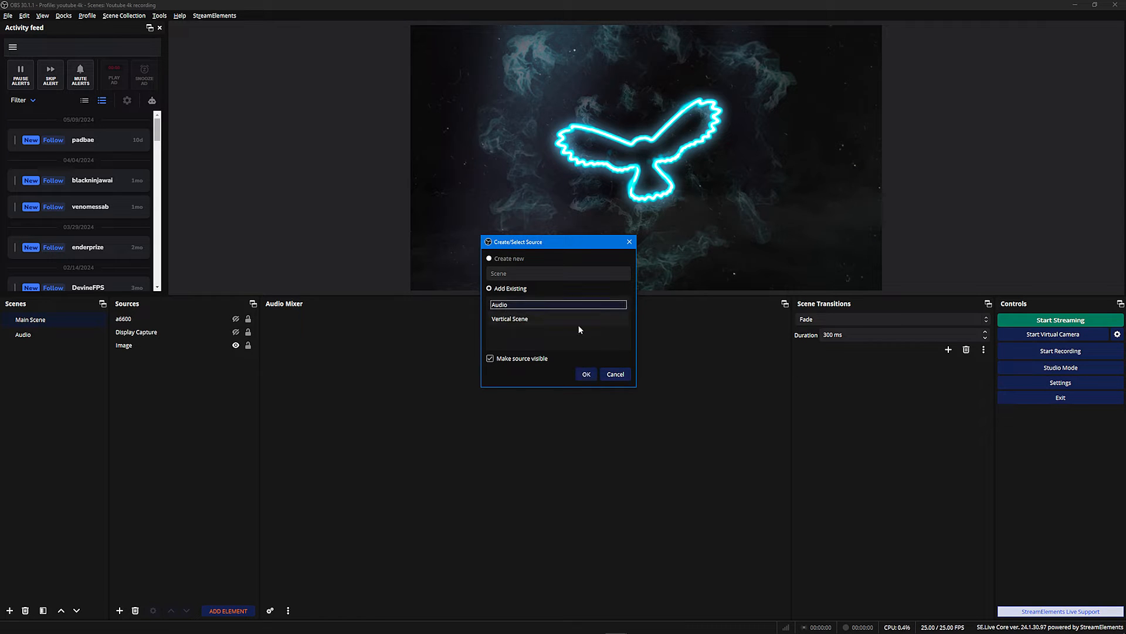
click(586, 373)
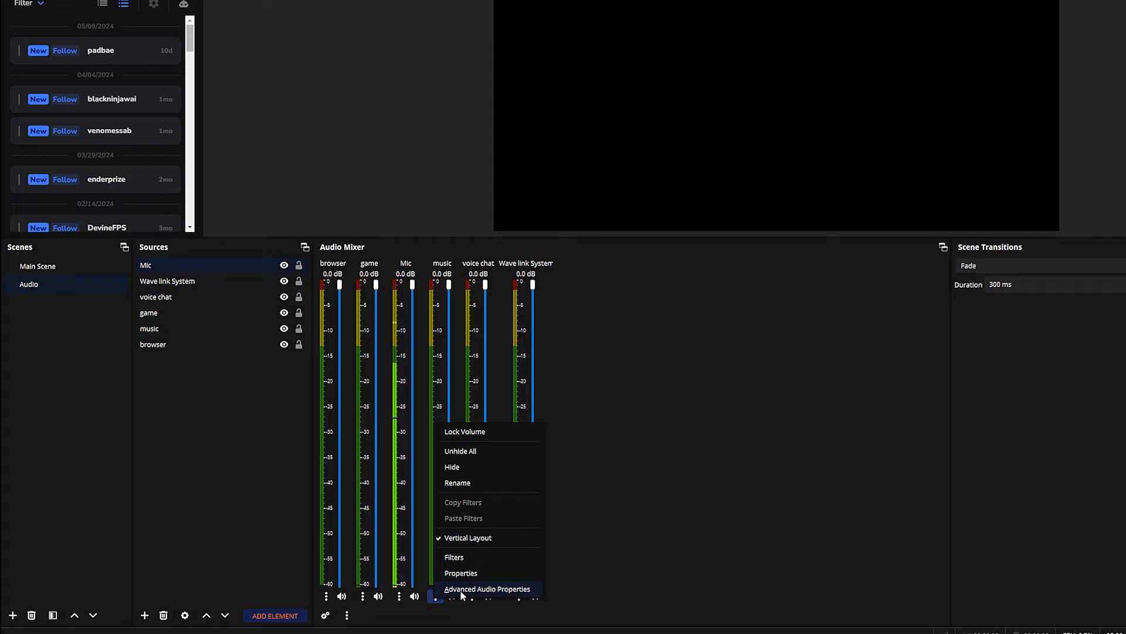
click(487, 588)
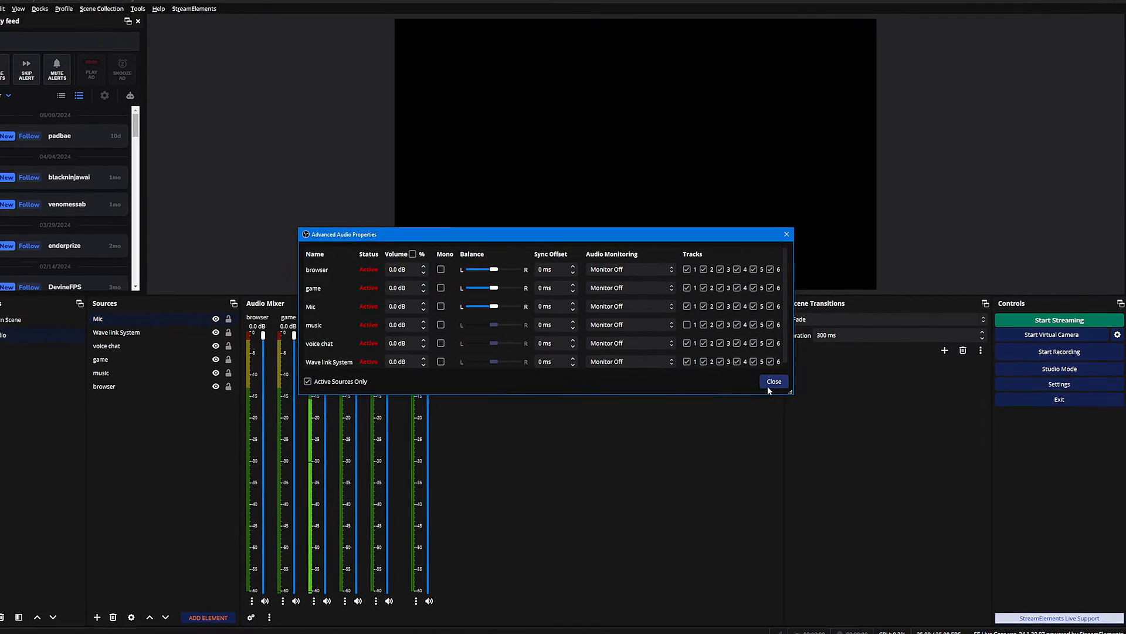
click(773, 380)
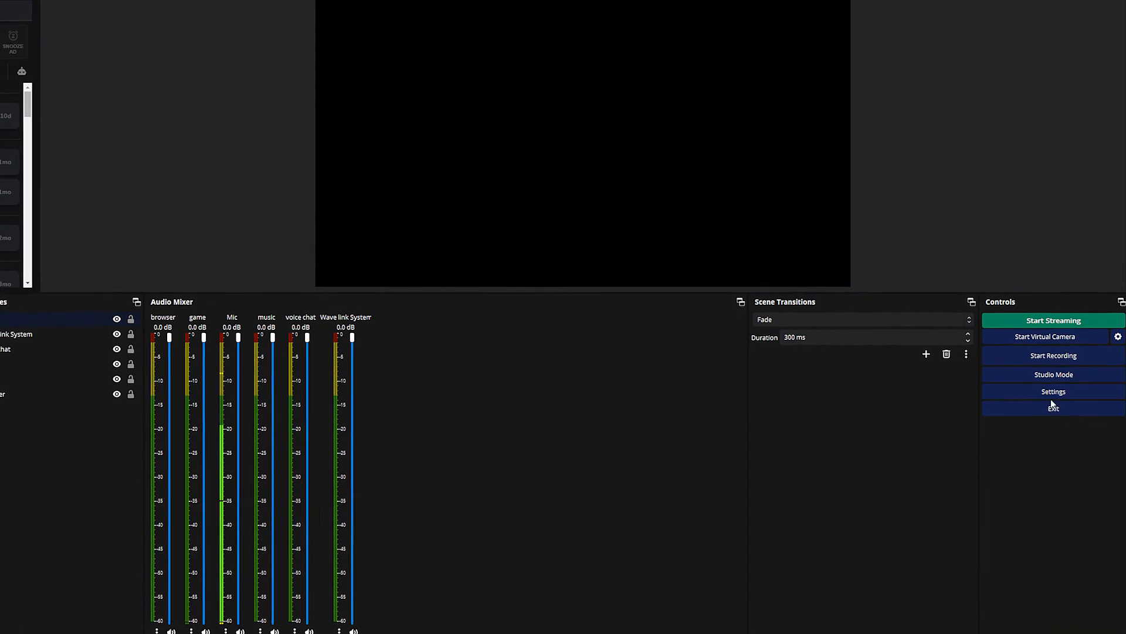
In Output settings, stream on audio track 2 and enable the Twitch VOD track on track 1.
click(1052, 392)
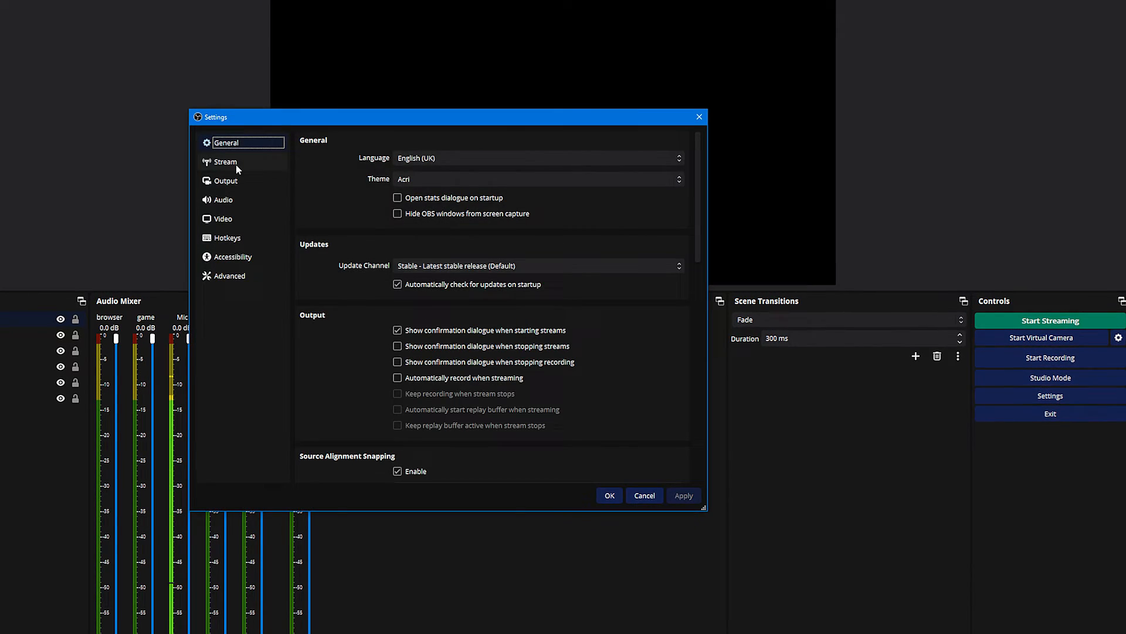
click(225, 181)
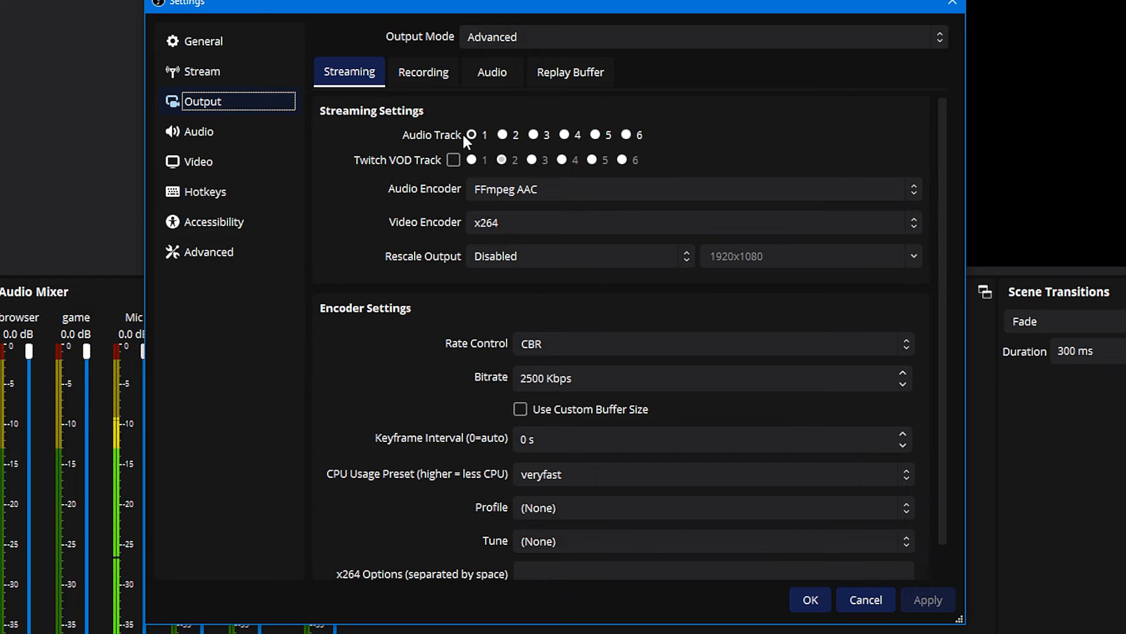
click(503, 133)
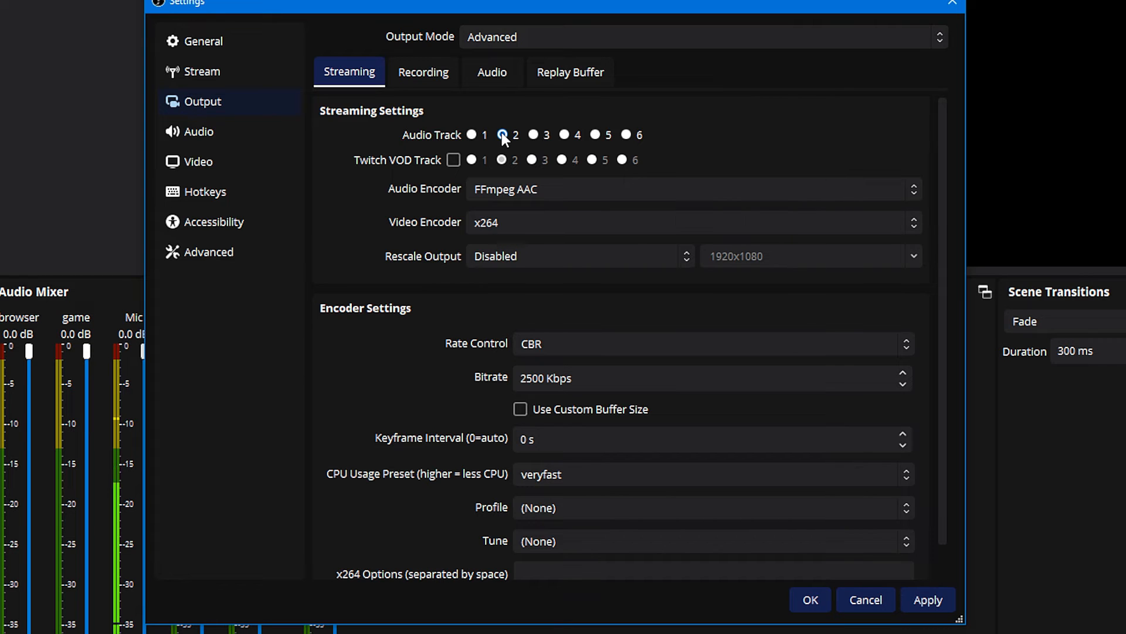
click(501, 135)
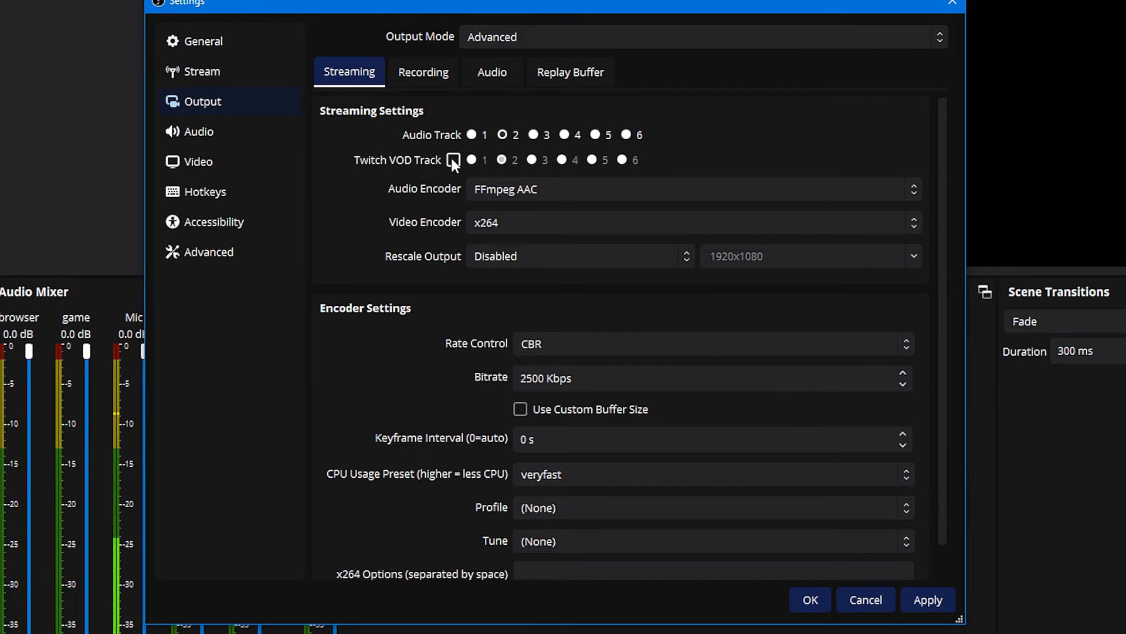
click(453, 159)
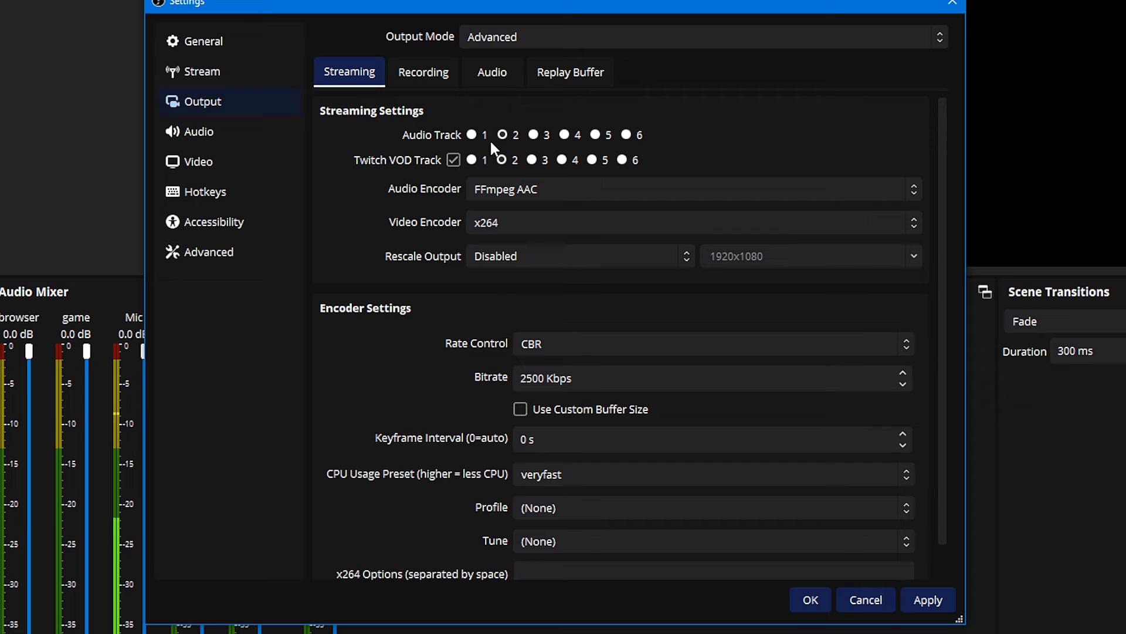
click(471, 160)
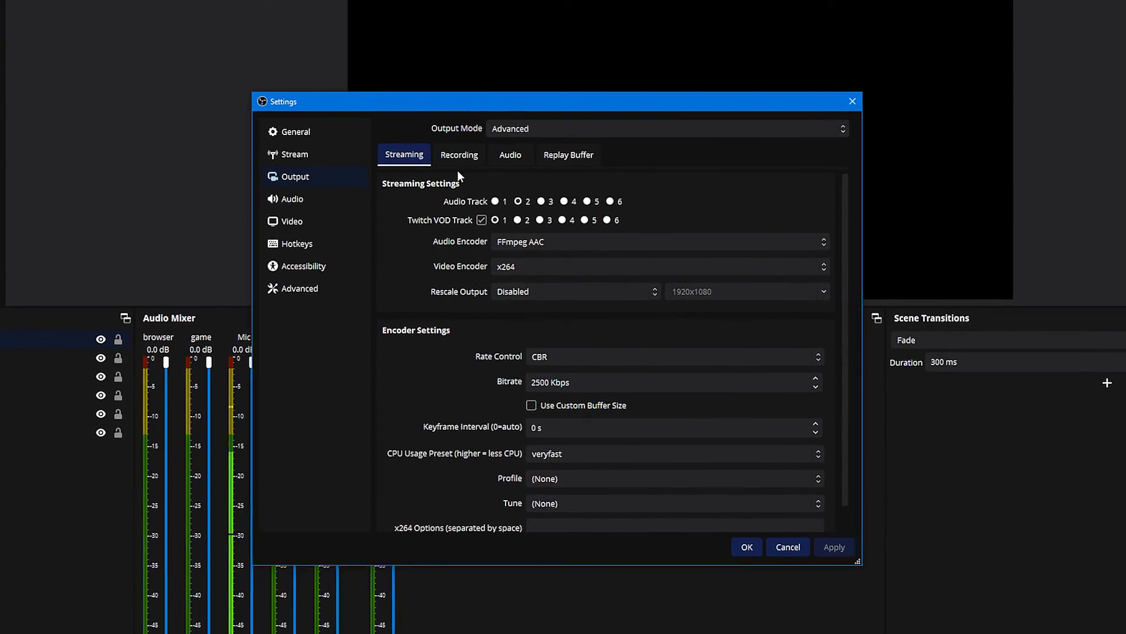
click(459, 155)
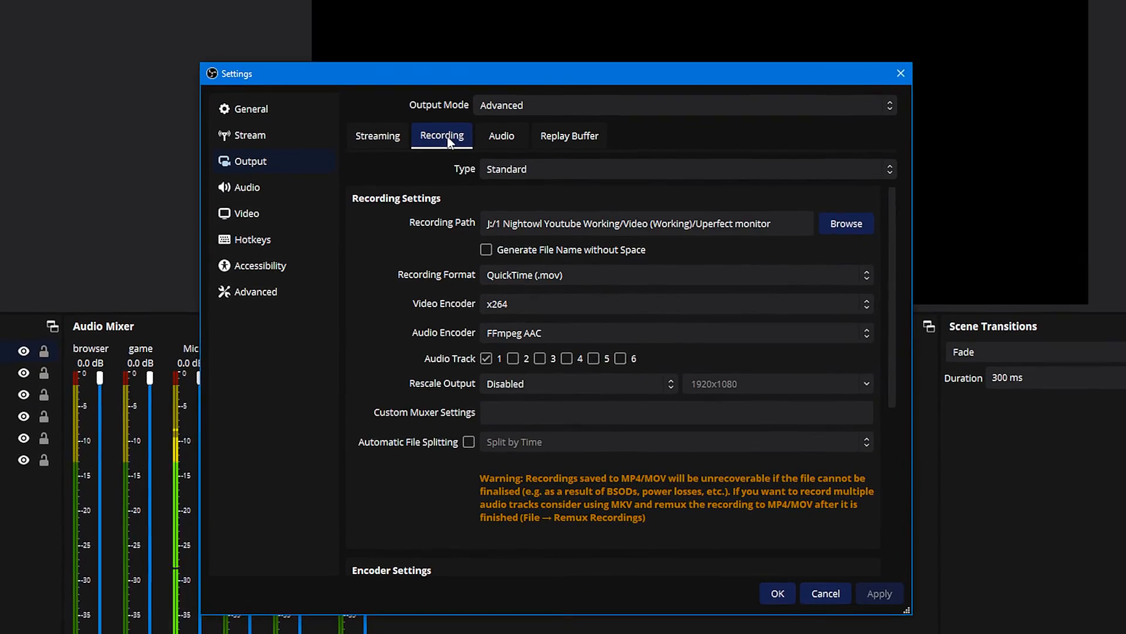